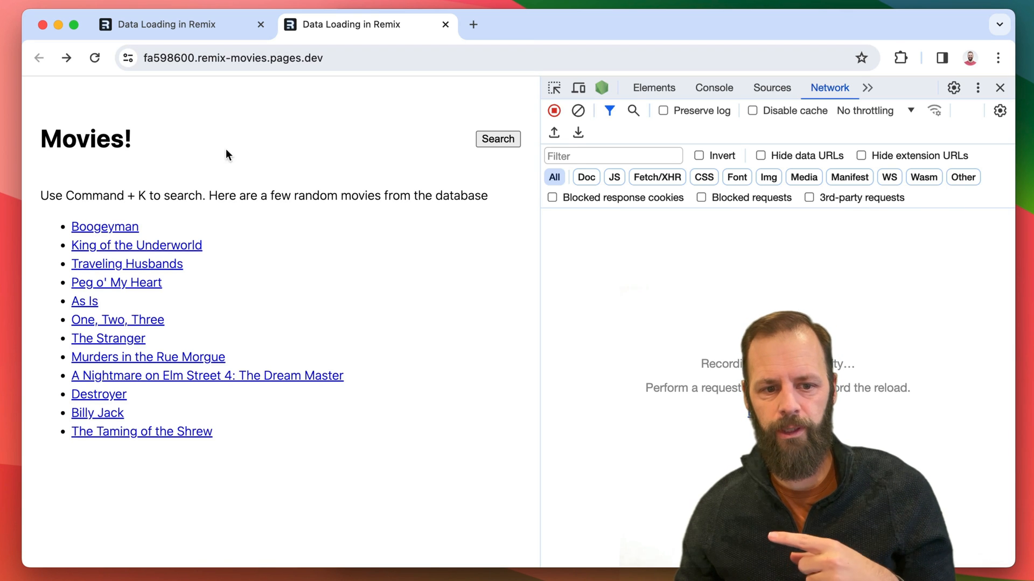
mouse_move(214, 159)
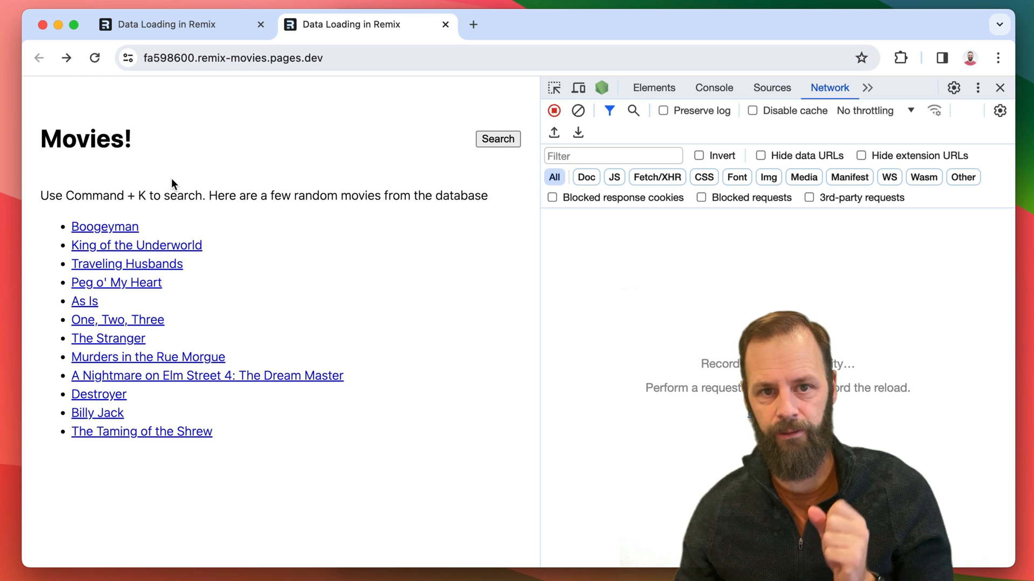
Step: Open the Boogeyman movie page and inspect a request's timing breakdown in the Network tab
click(104, 226)
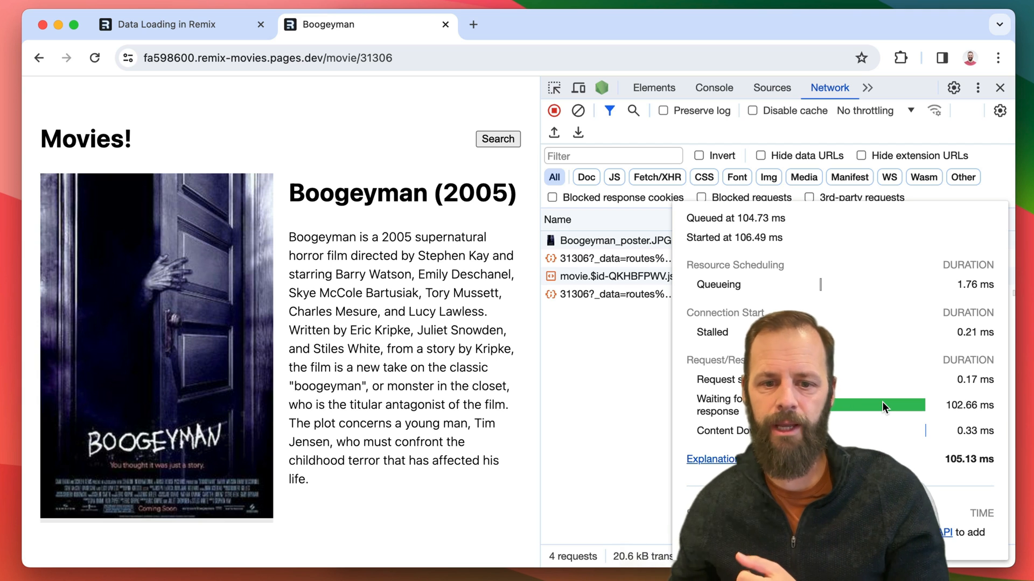
Step: Open King of the Underworld, Traveling Husbands and Peg o' My Heart, going back after each
click(39, 58)
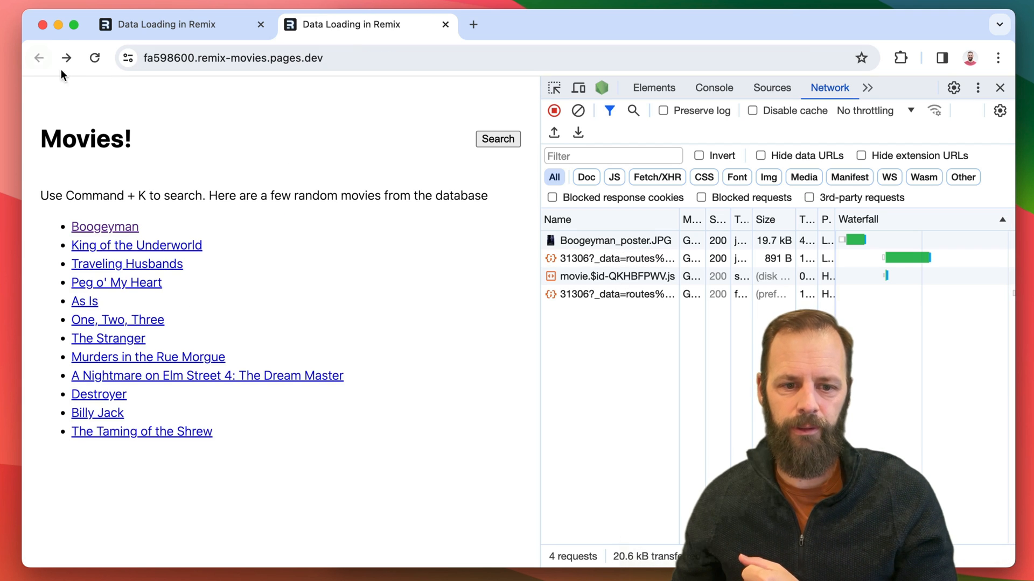
mouse_move(239, 136)
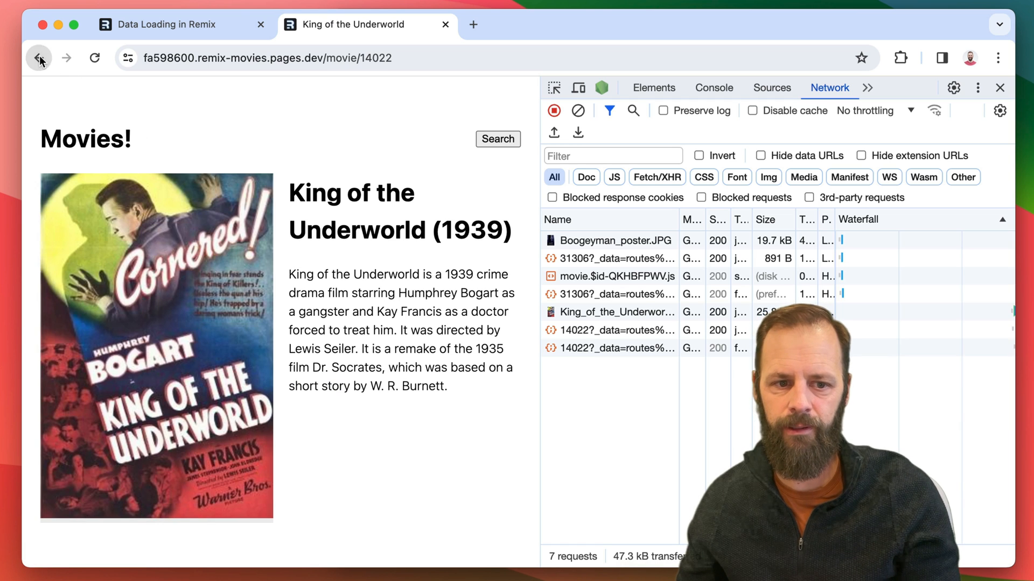
click(39, 58)
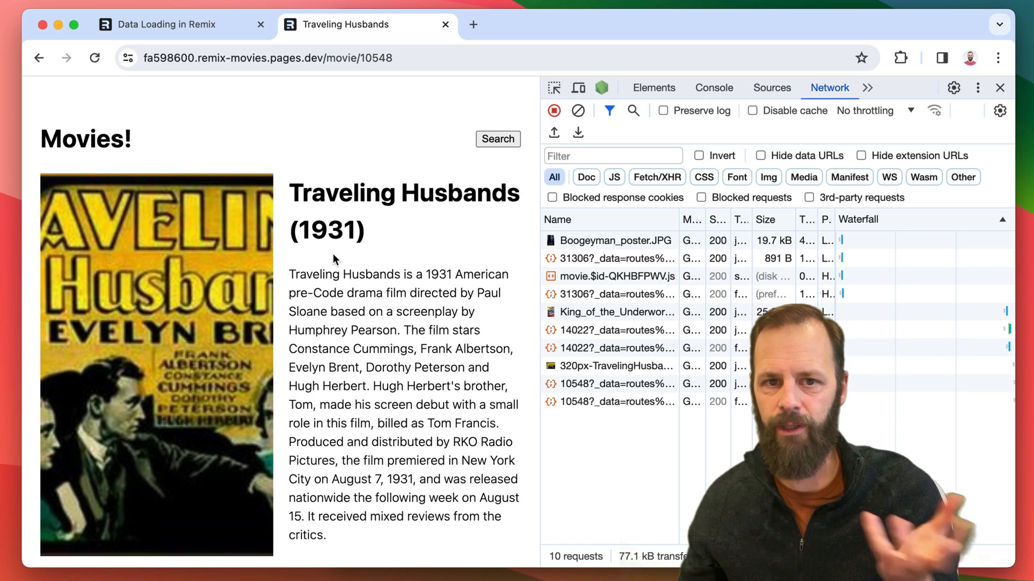
click(38, 58)
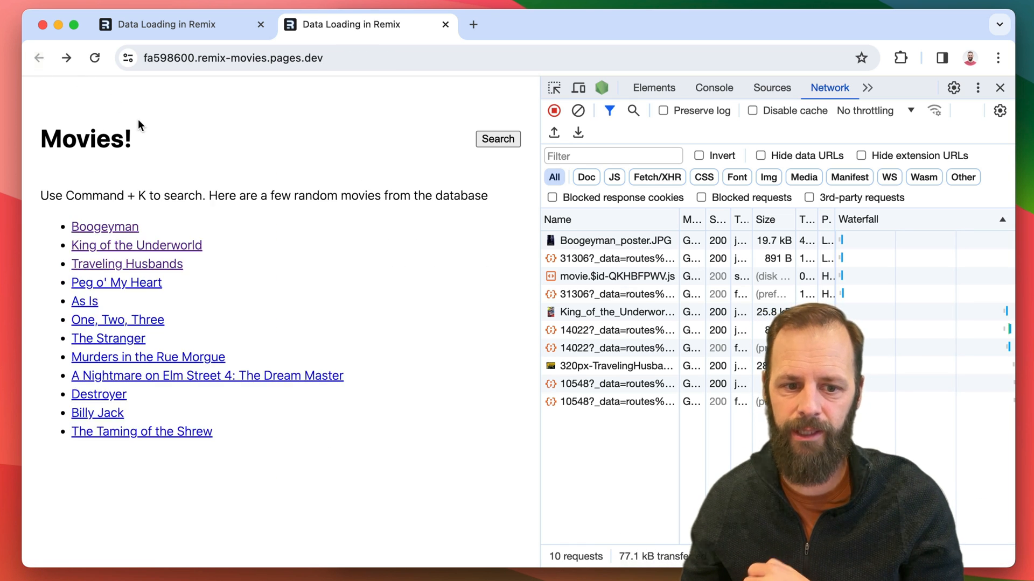
click(117, 282)
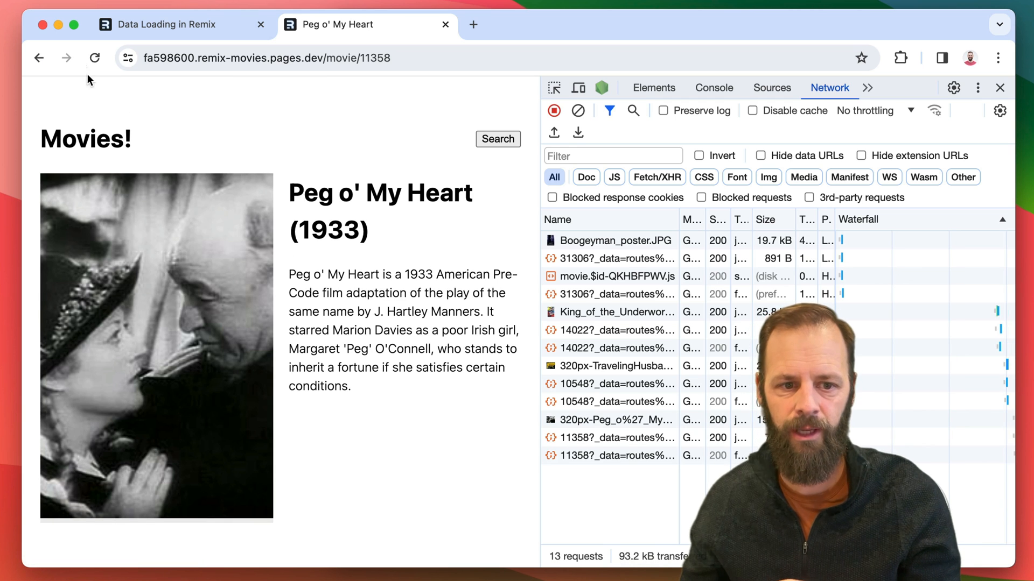
click(39, 58)
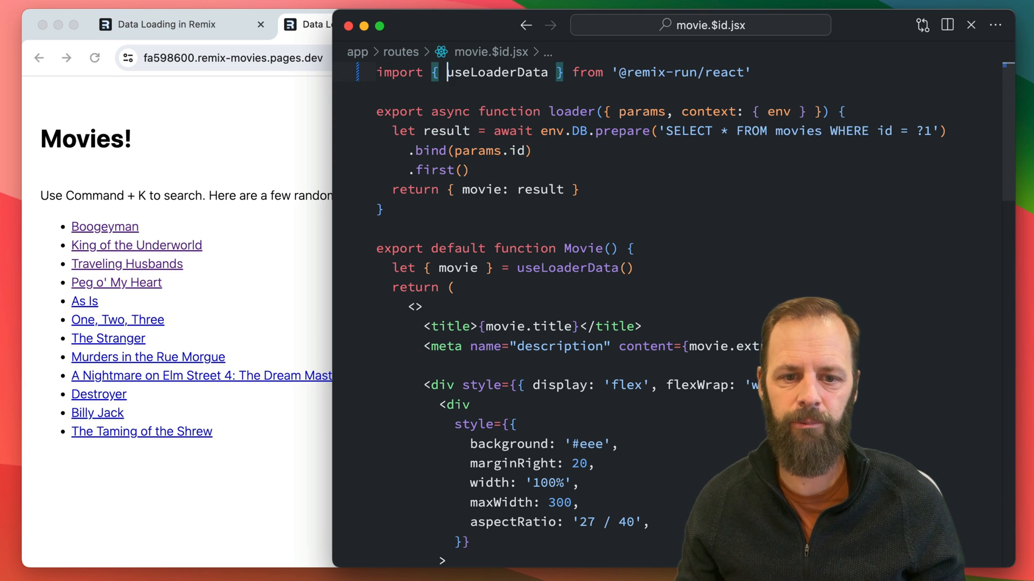
text(json,)
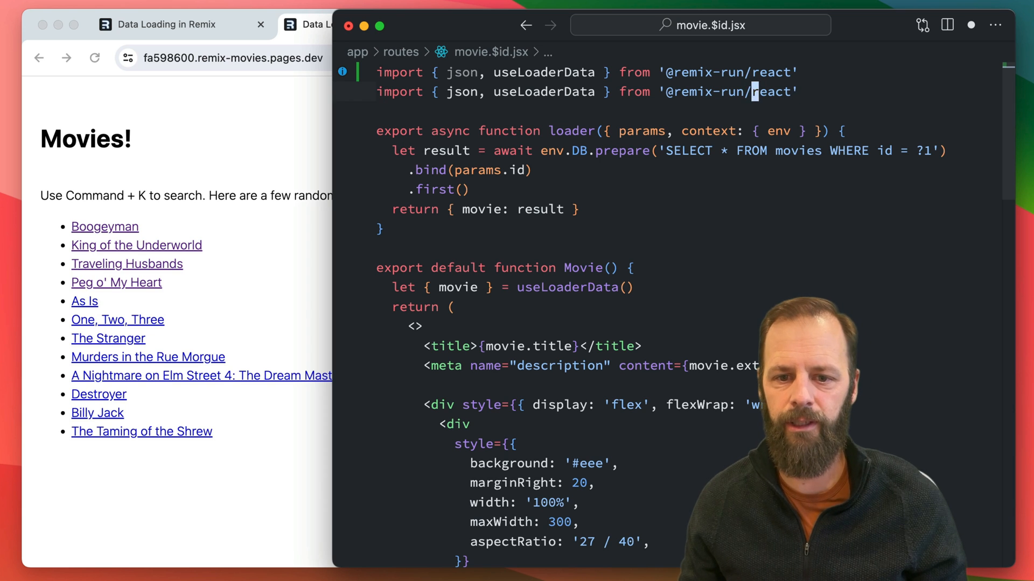
text(cloudfl)
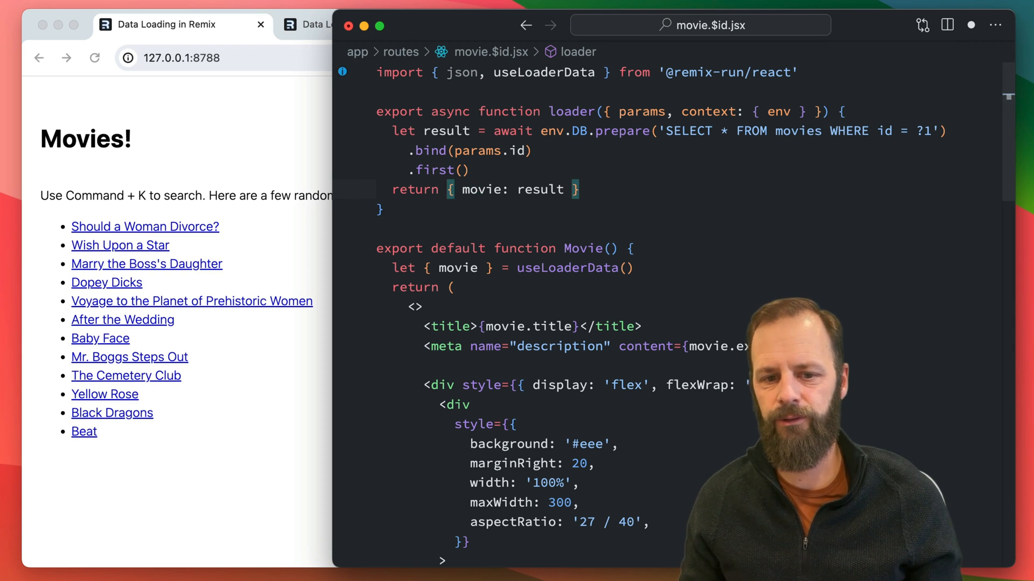
Step: Wrap the loader's return in json() with headers { 'Cache-Control': 'max-age=3600, public' }
text(json()
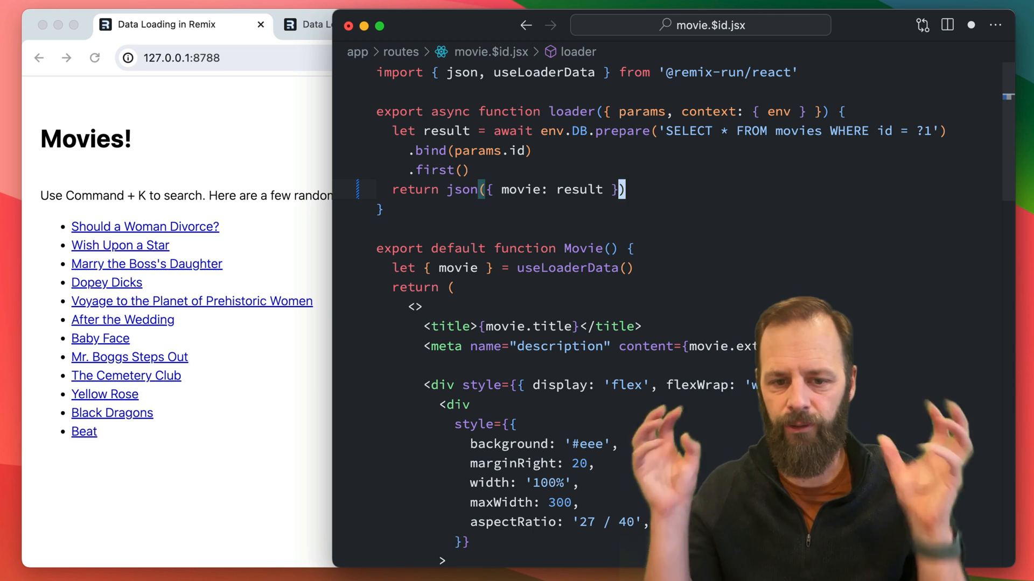
text(, public',)
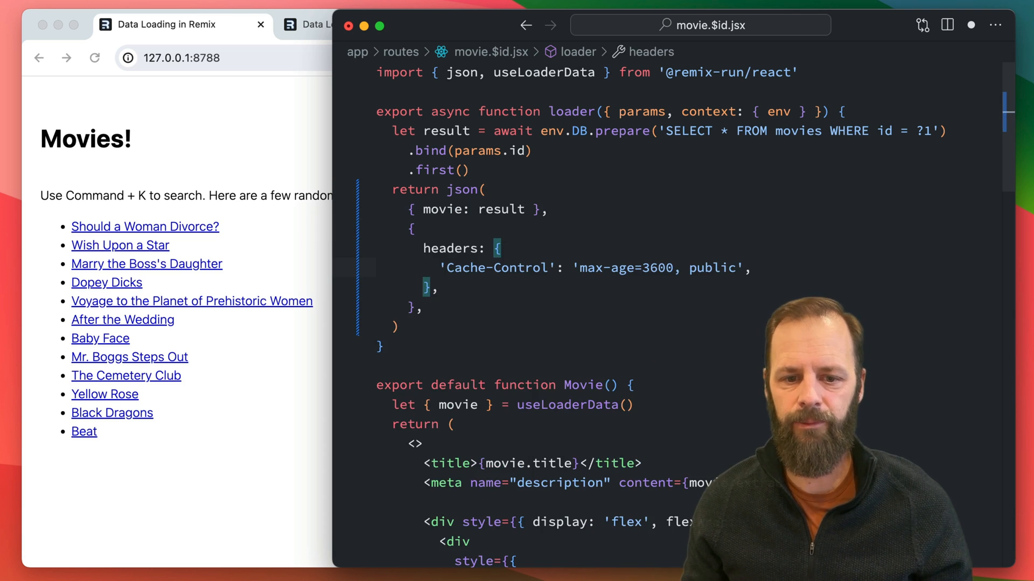
double_click(651, 268)
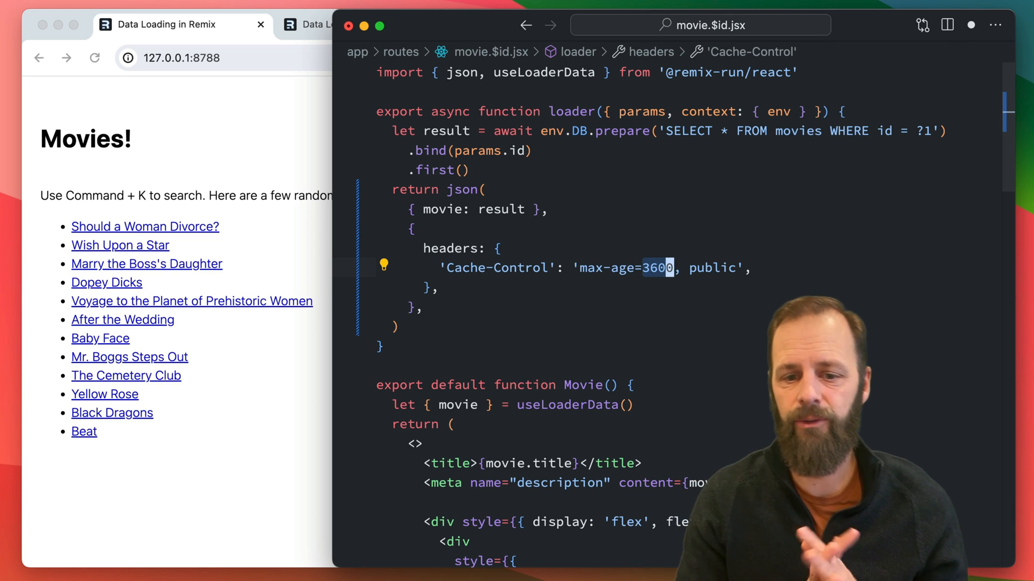
text(6)
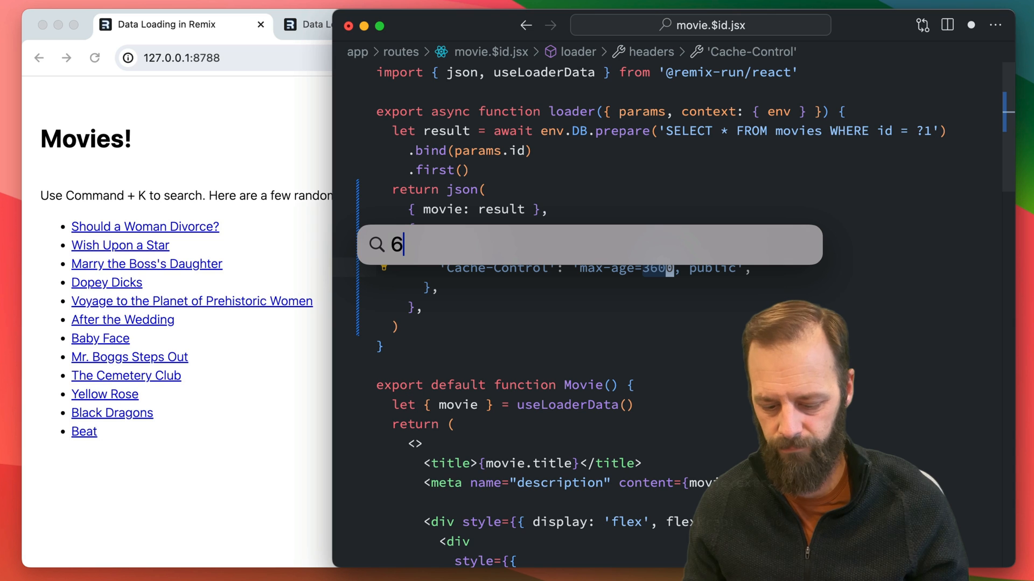
text(3600 /)
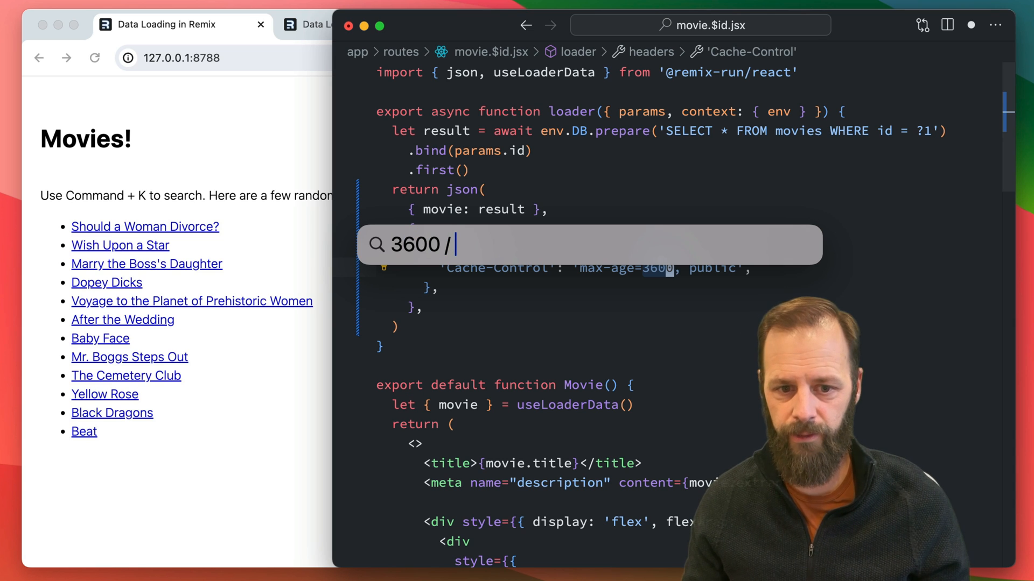
text(60)
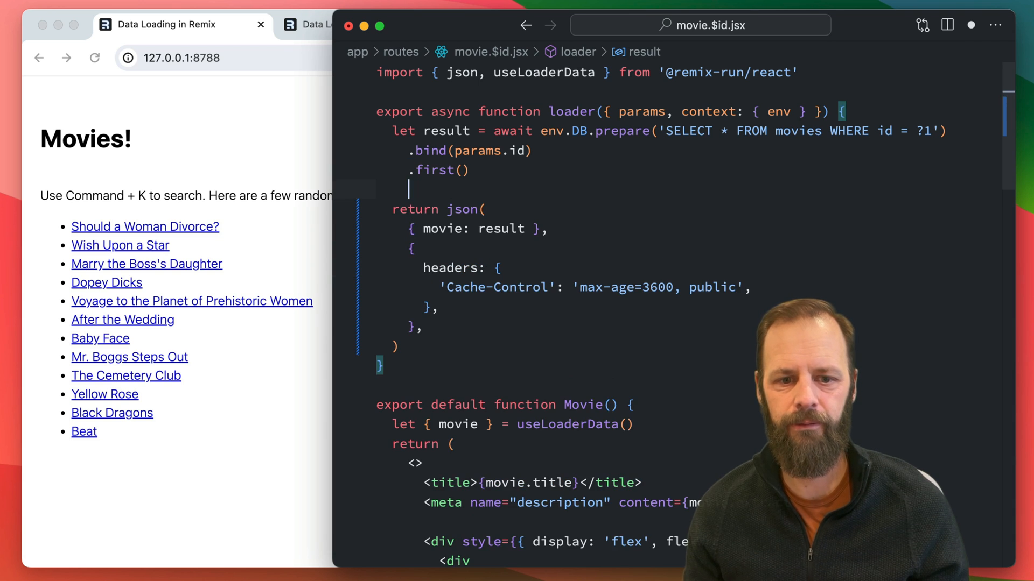
Step: Add a line let fiveMinutes = 60 * 5 above the loader's return
text(let fiveMinutes =)
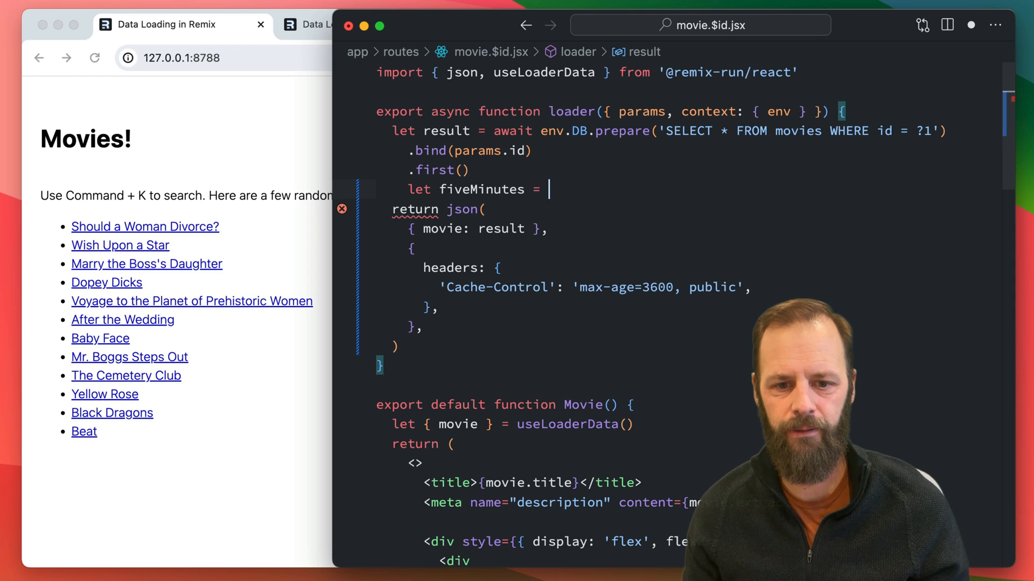
text(60 * 5)
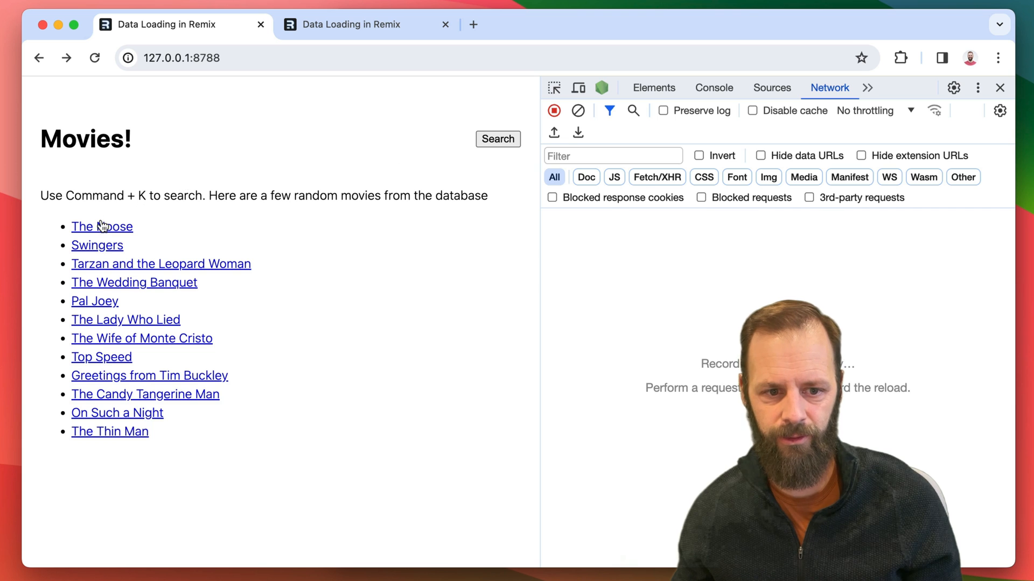
Step: Open and leave The Noose, then select its 9134?_data request served from disk cache
click(102, 226)
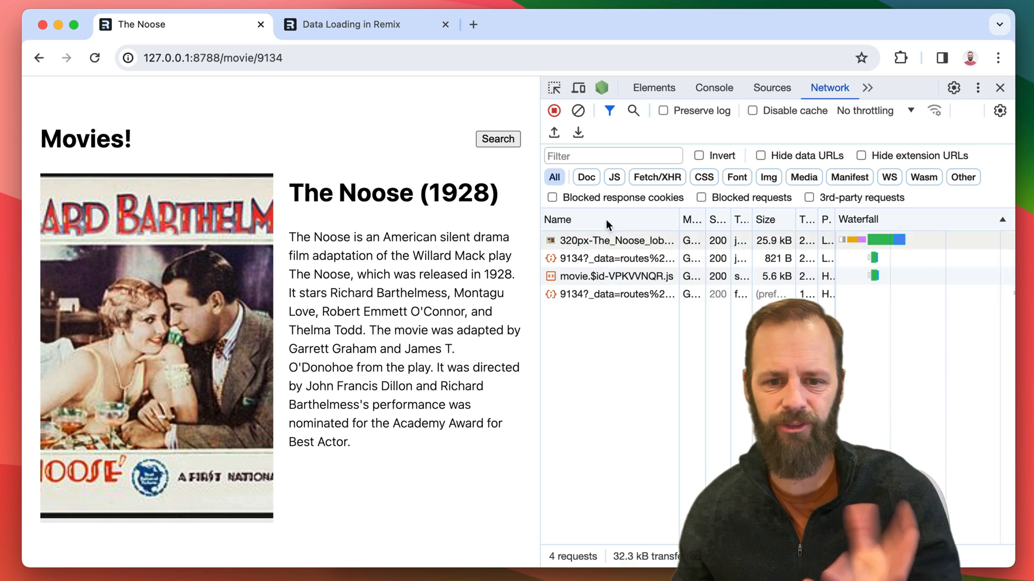
click(39, 58)
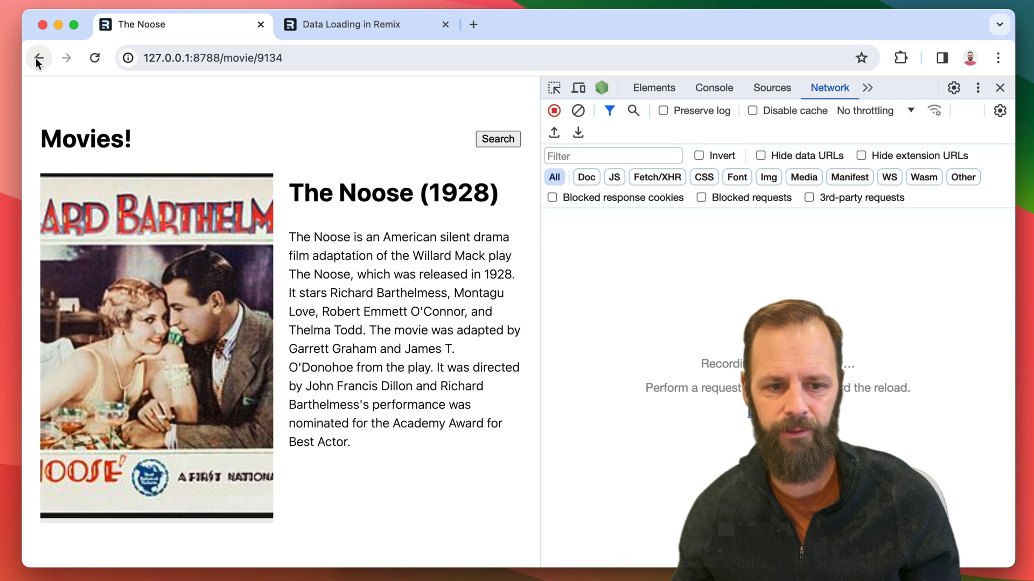
click(38, 58)
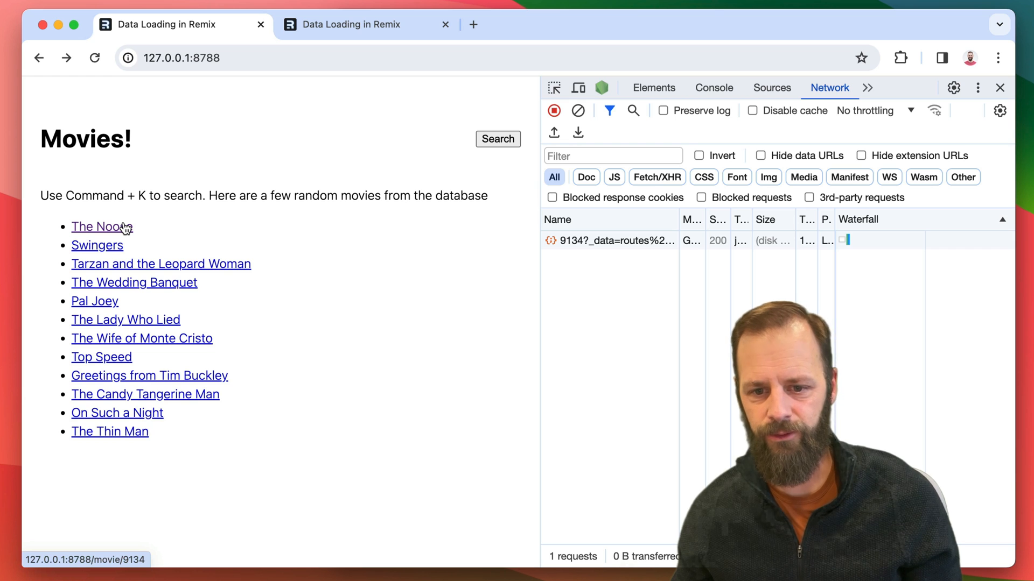
mouse_move(750, 224)
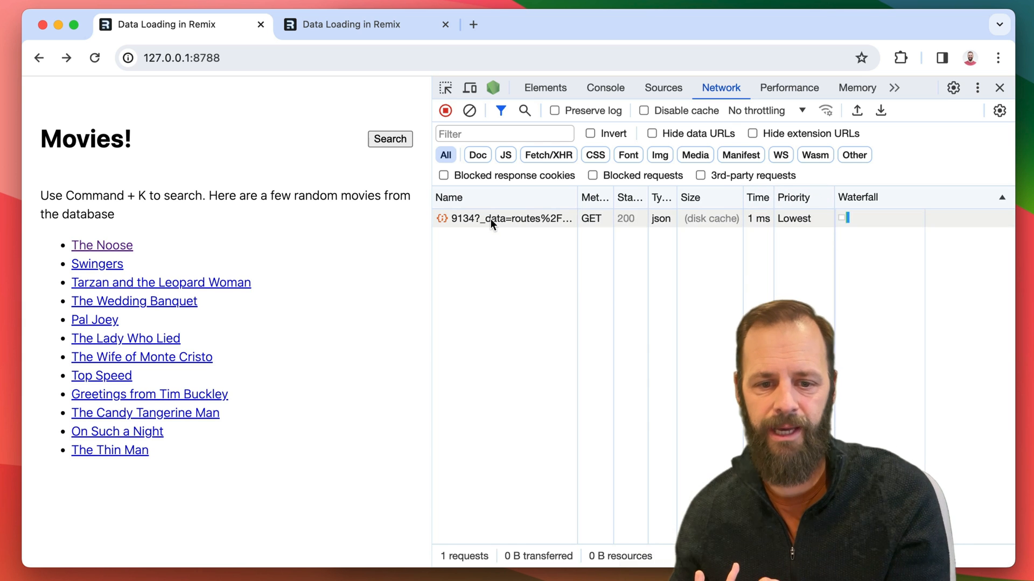
click(508, 218)
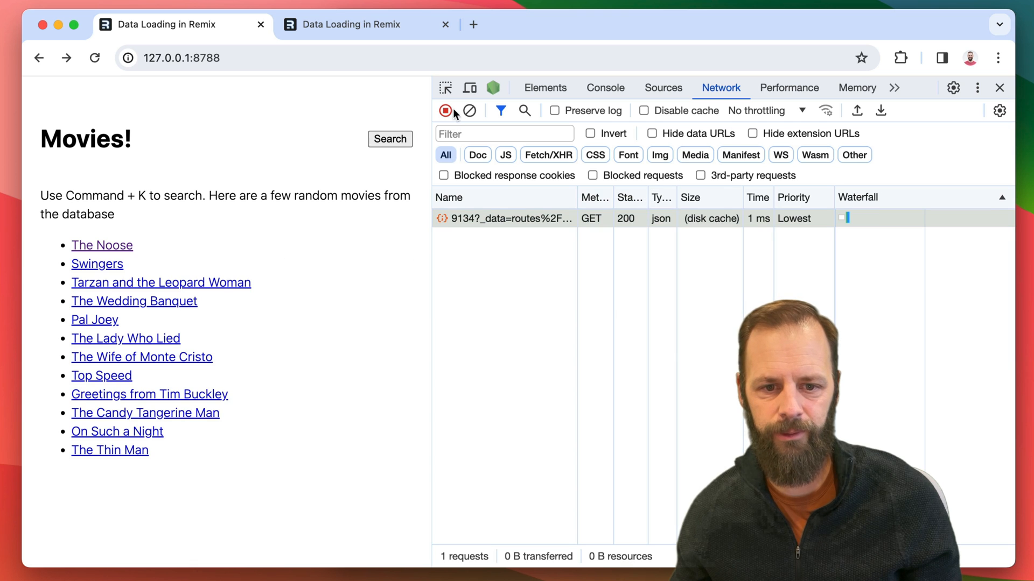
Step: Check the Tarzan and the Leopard Woman 17442?_data Cache-Control header, then go back
click(161, 282)
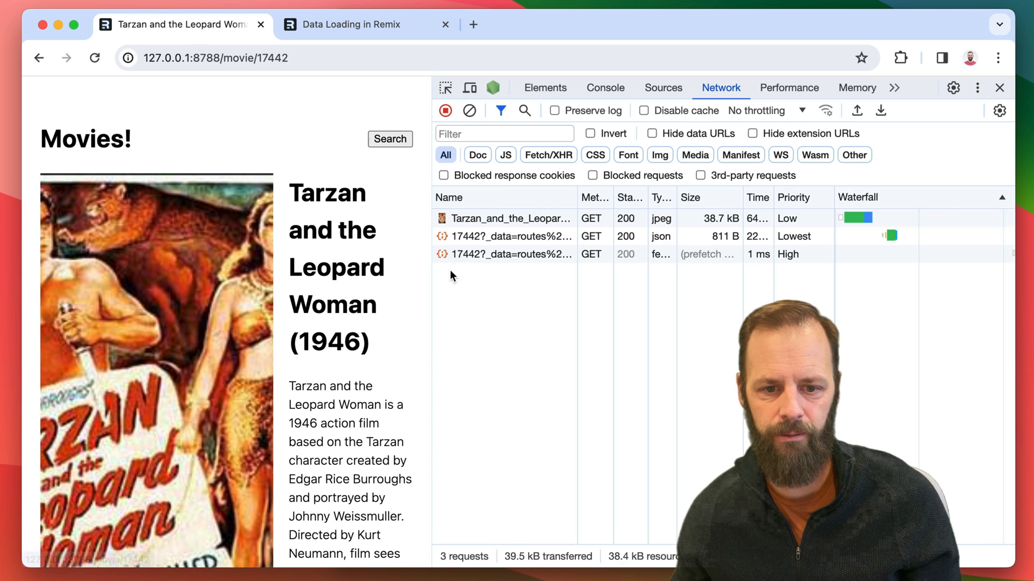
mouse_move(336, 229)
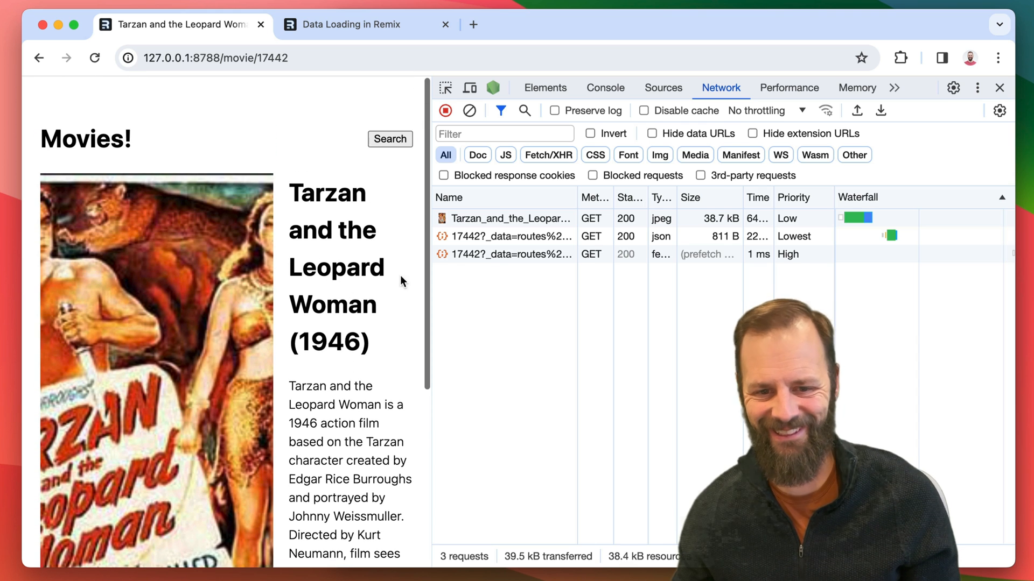
mouse_move(517, 256)
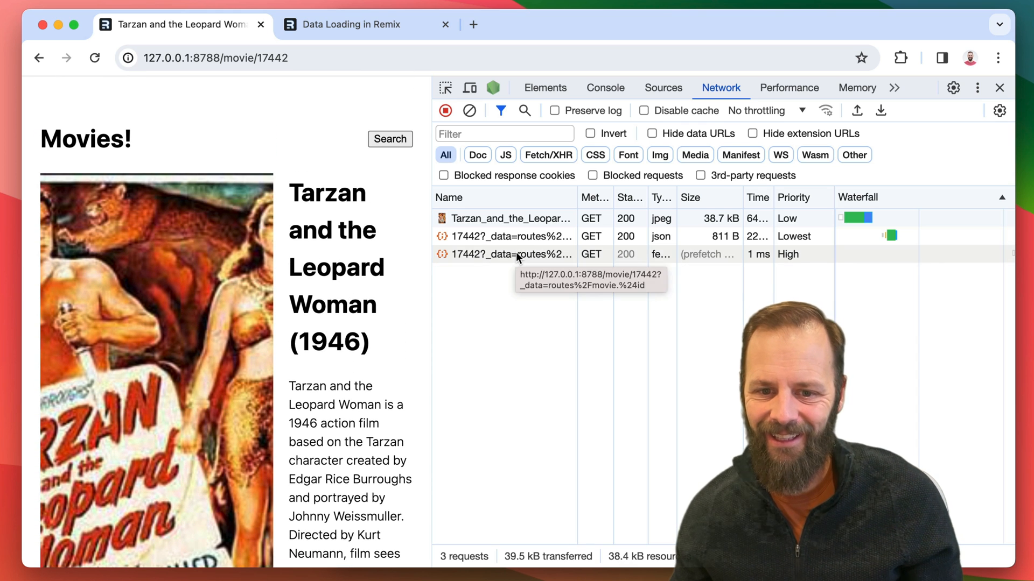
click(507, 235)
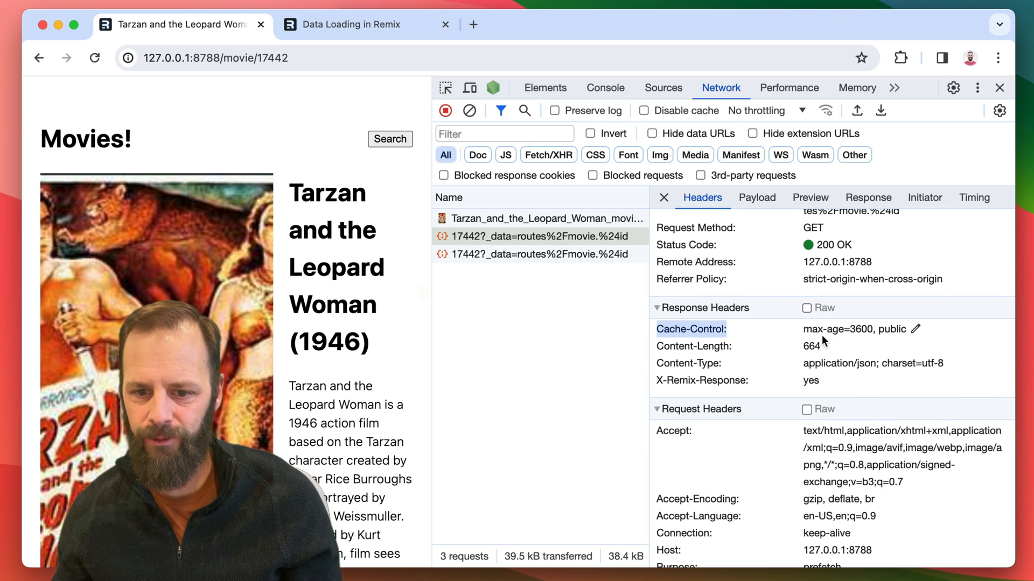
double_click(854, 329)
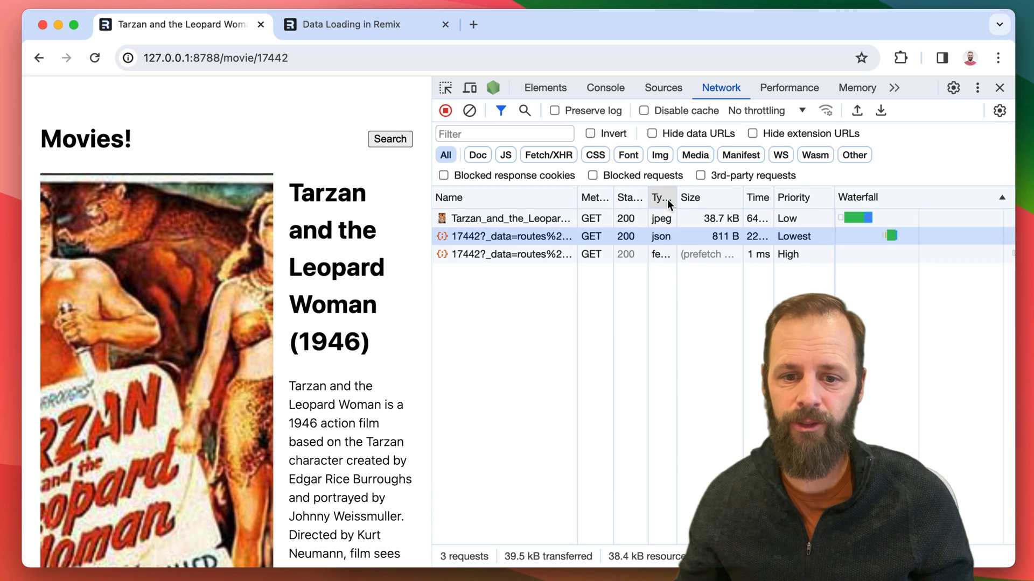
mouse_move(138, 87)
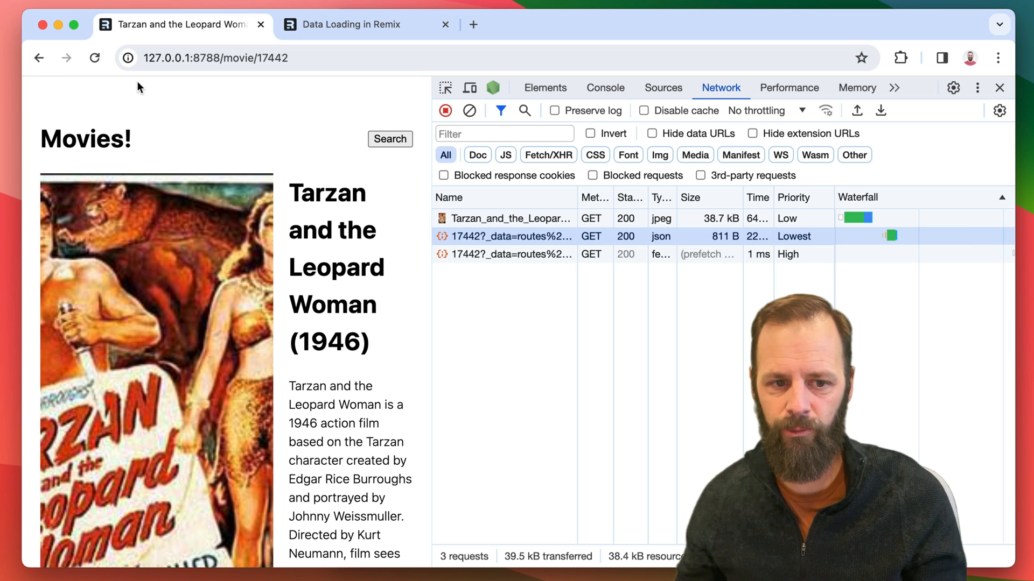
click(38, 58)
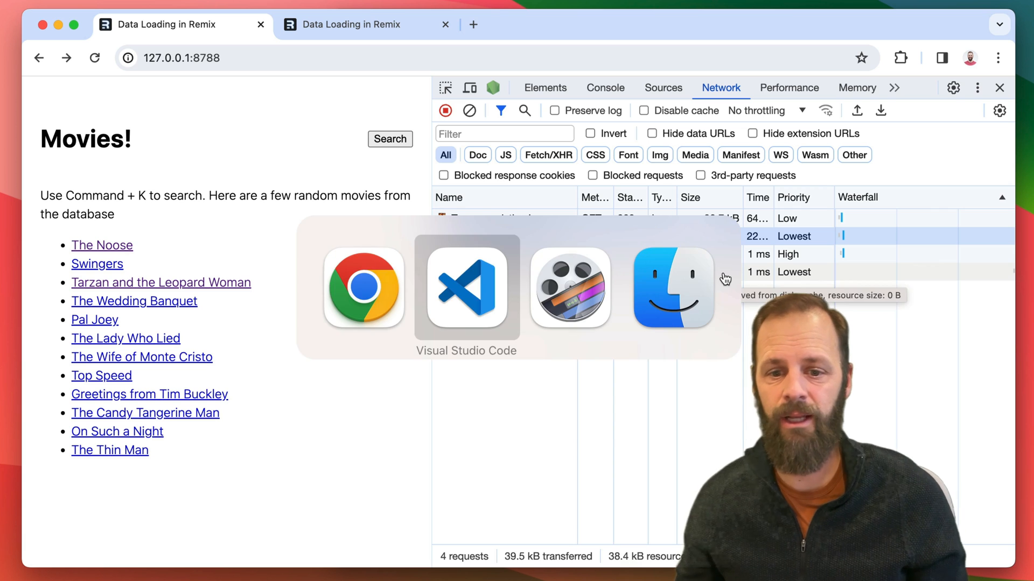
Step: Scroll through the prefetchImage code in _index.jsx before reloading the movie list
click(466, 288)
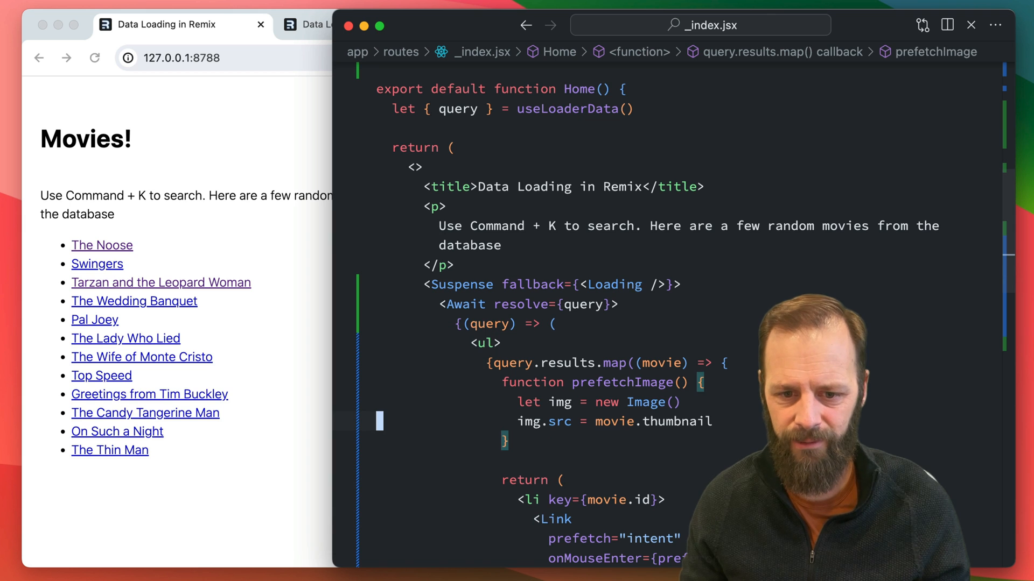
scroll(down, 3)
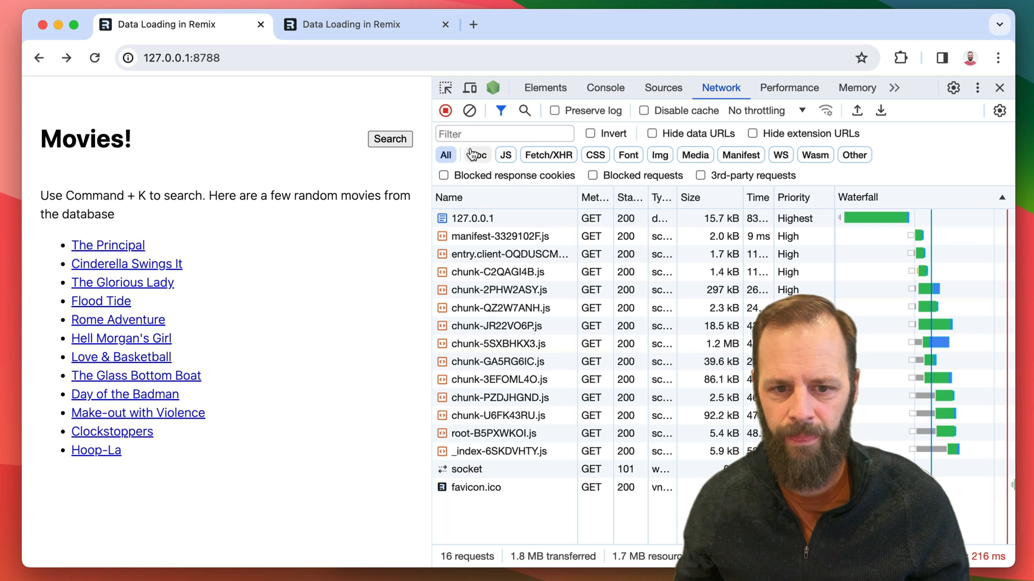
Step: Open Join the Marines twice with a cleared log, confirming its _data request hits disk cache
click(108, 244)
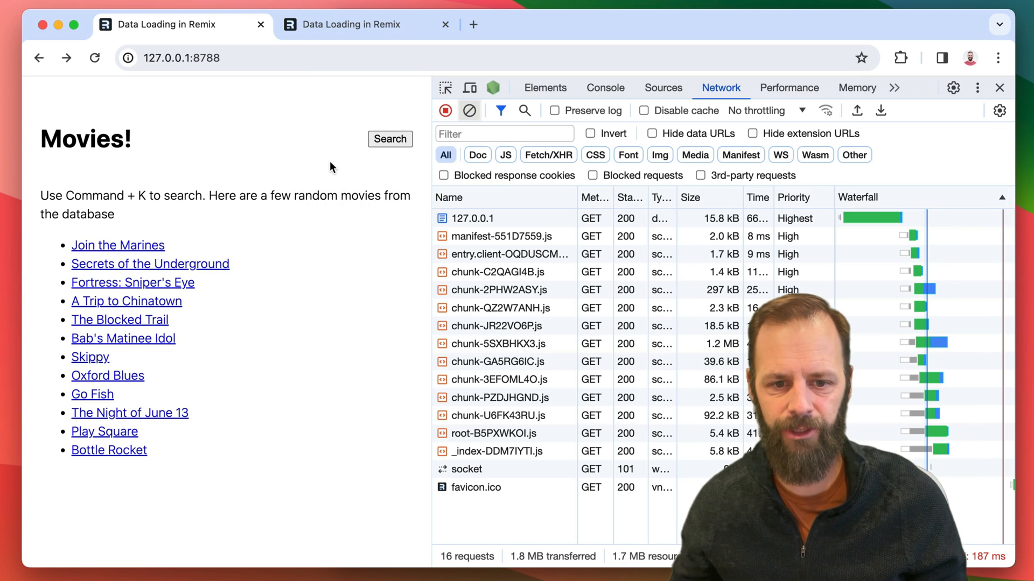
mouse_move(545, 88)
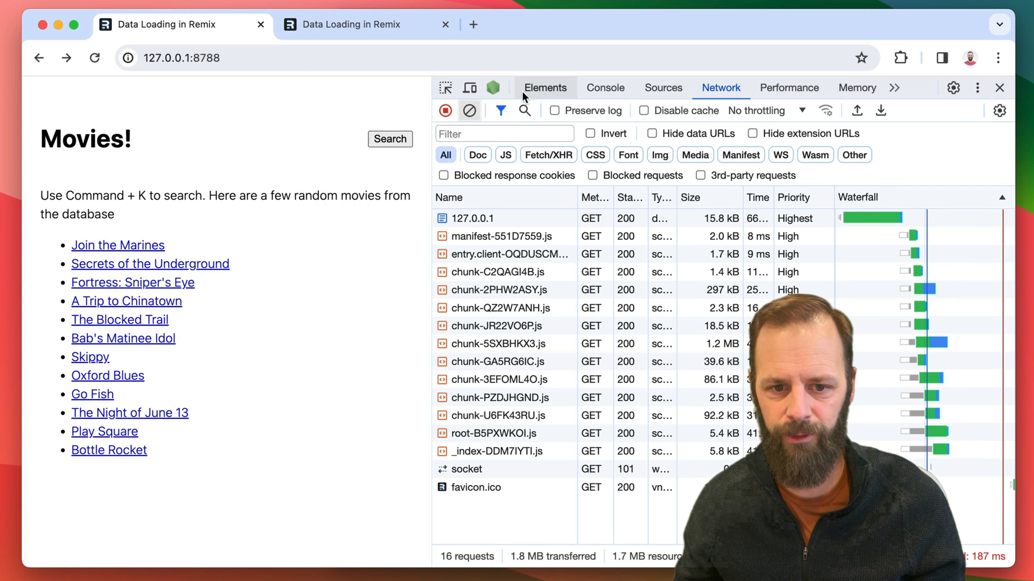
click(469, 109)
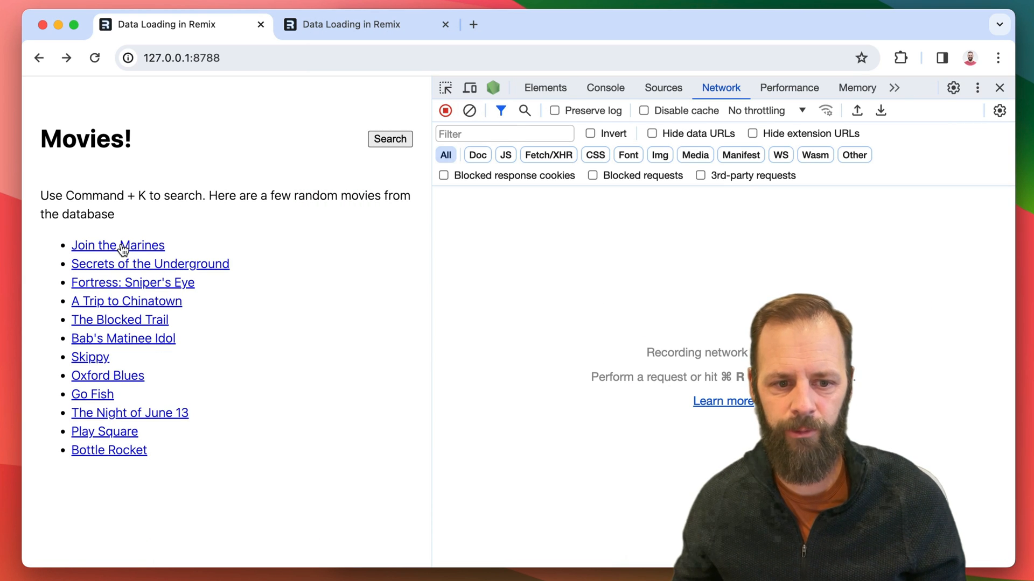
click(118, 246)
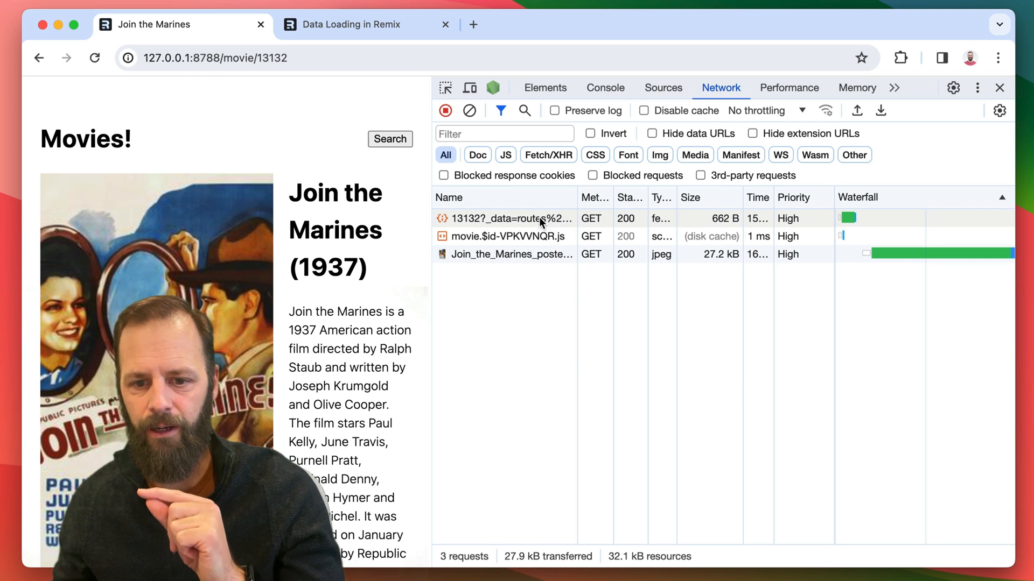
click(511, 218)
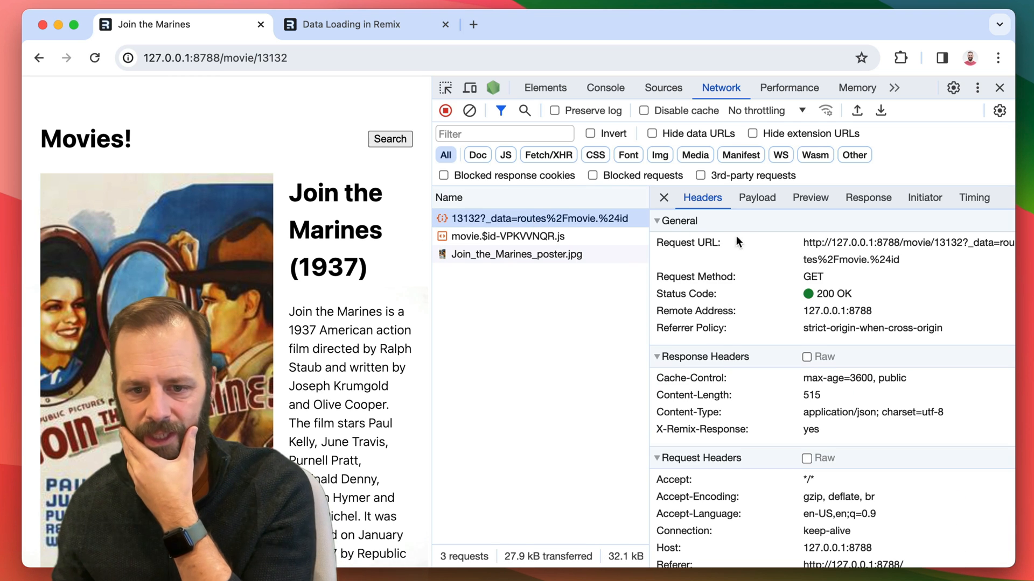
mouse_move(808, 383)
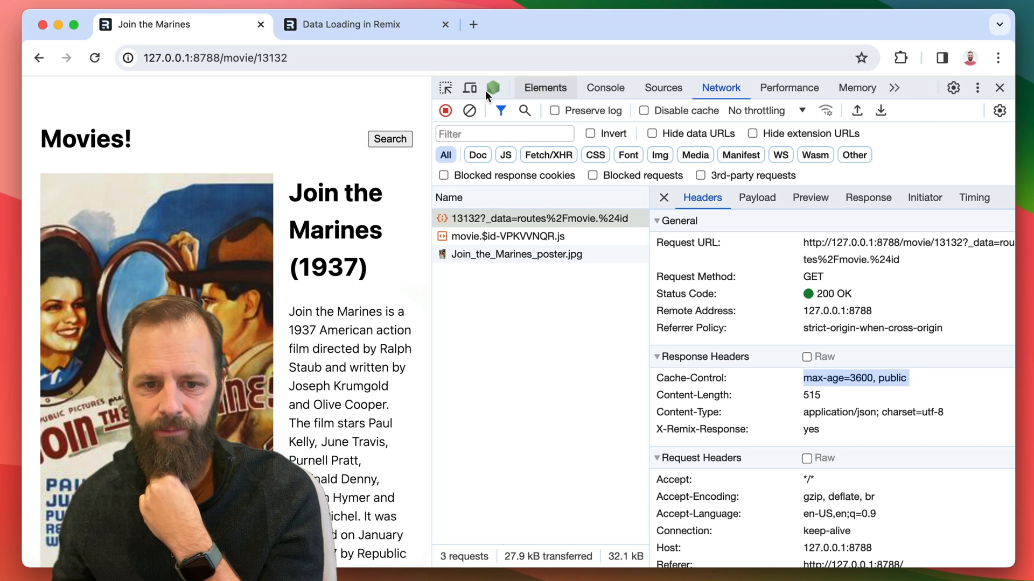
click(39, 58)
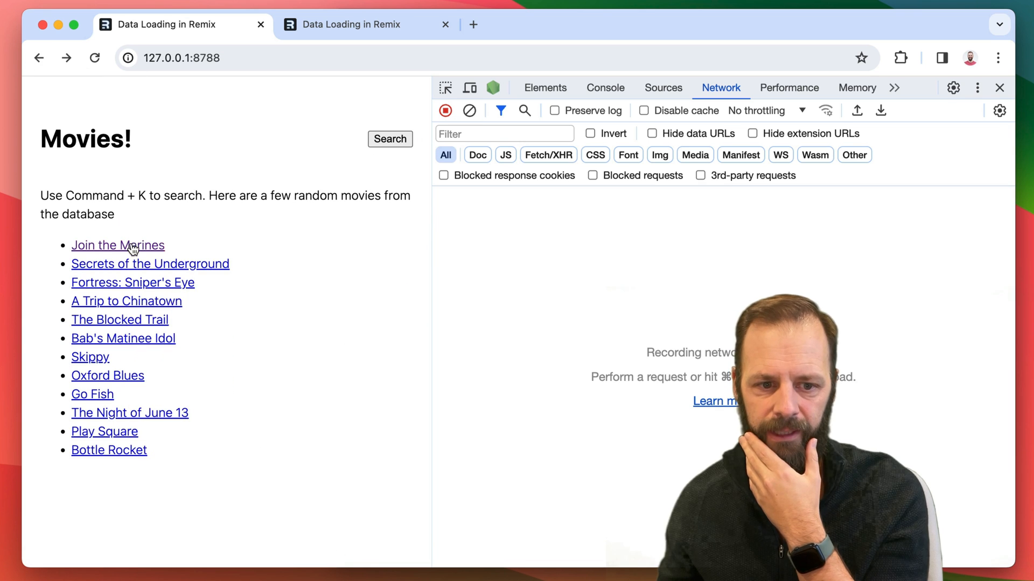
click(117, 245)
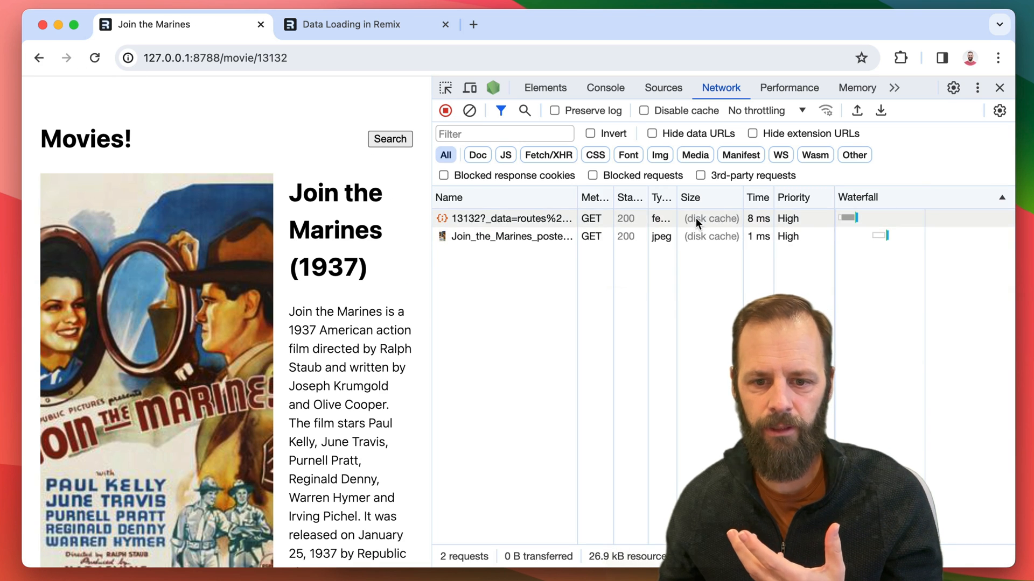
mouse_move(711, 218)
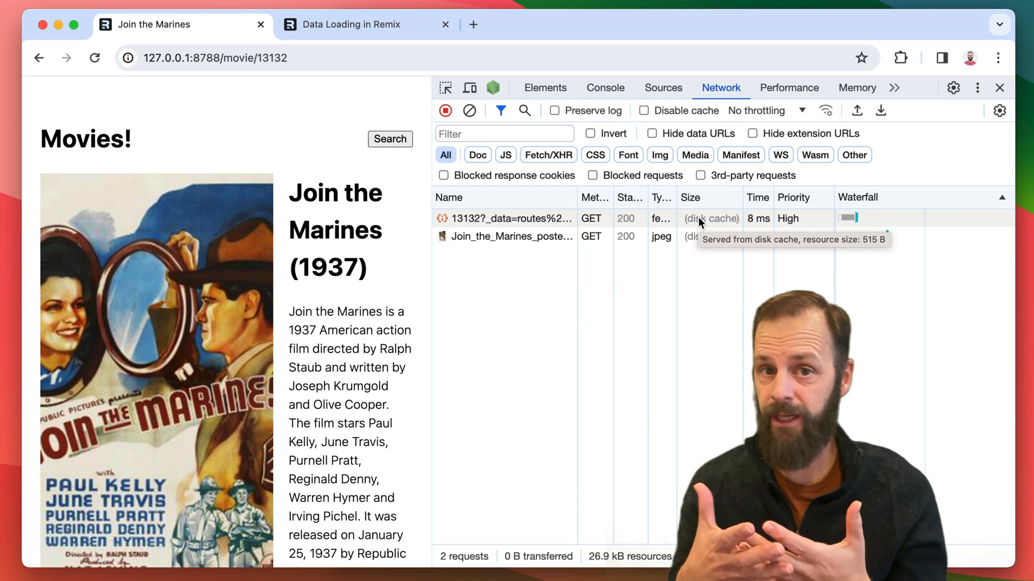